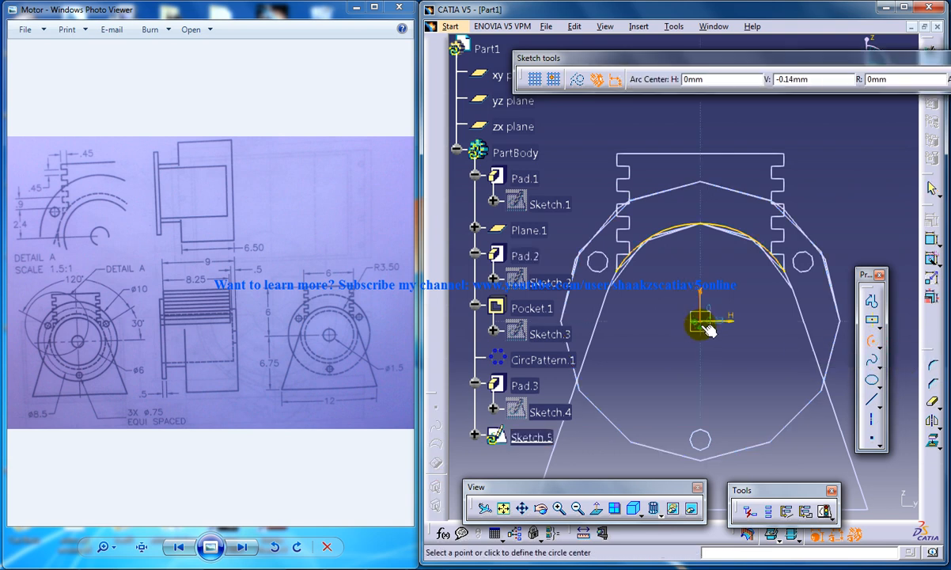
Draw the 3.5 mm radius arc centred on the sketch origin.
{"action": "left_click", "coordinate": [701, 321]}
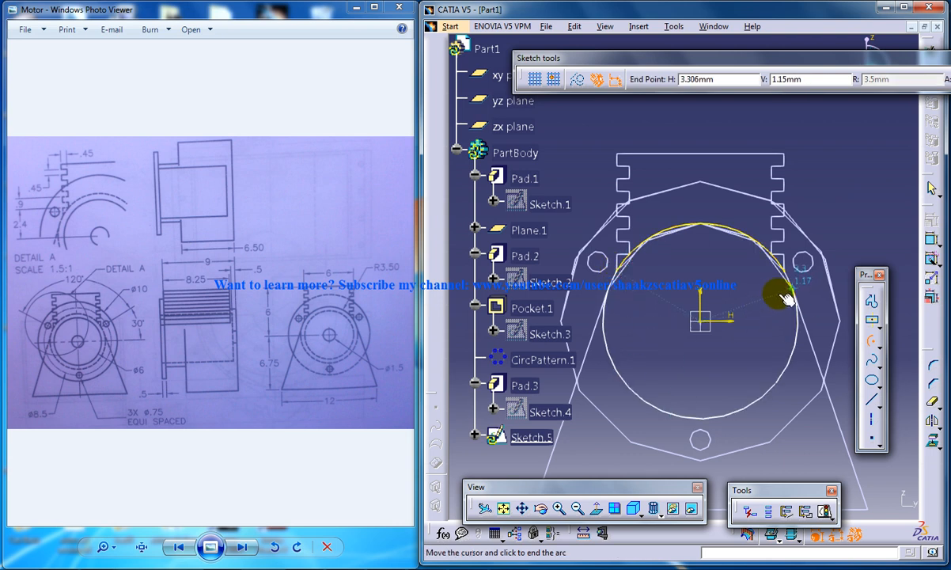
{"action": "left_click", "coordinate": [784, 297]}
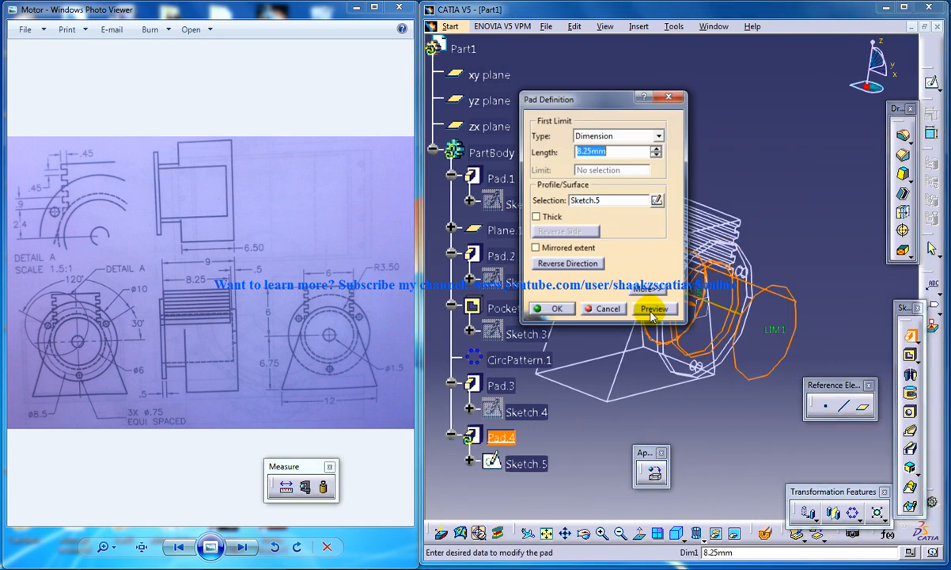
Pad Sketch.5 Up to plane, limited by Pad.2's face with 0 mm offset.
{"action": "left_click", "coordinate": [654, 308]}
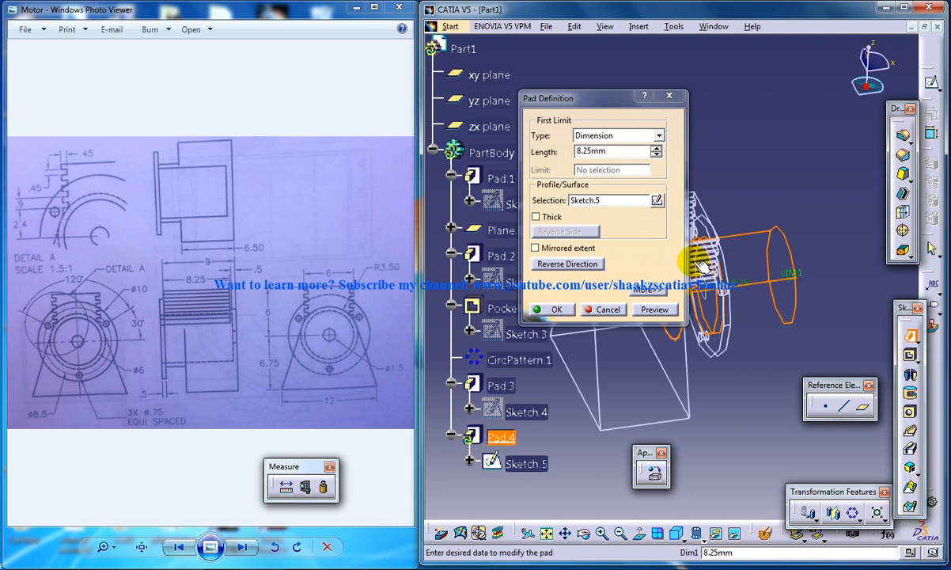
{"action": "left_click", "coordinate": [656, 135]}
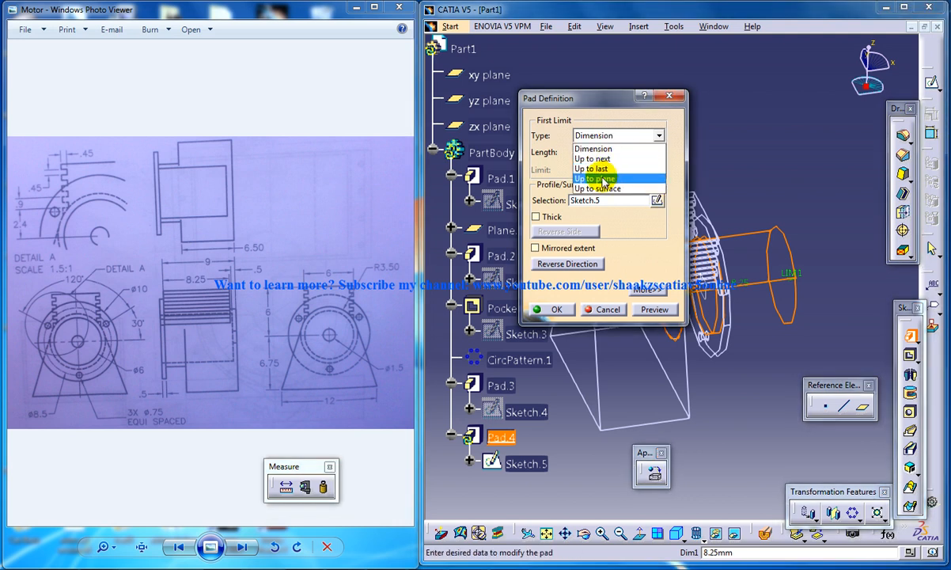
{"action": "left_click", "coordinate": [595, 178]}
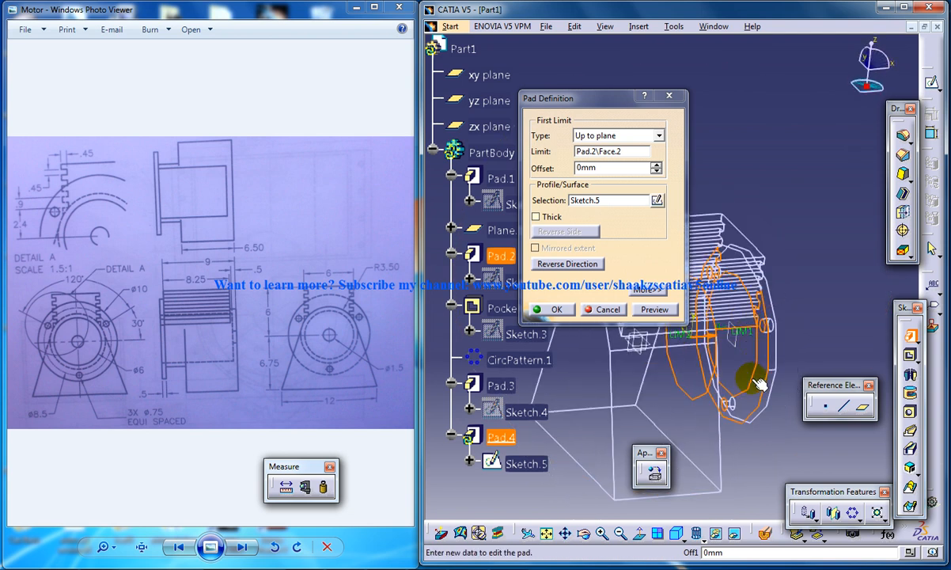
{"action": "left_click", "coordinate": [609, 167]}
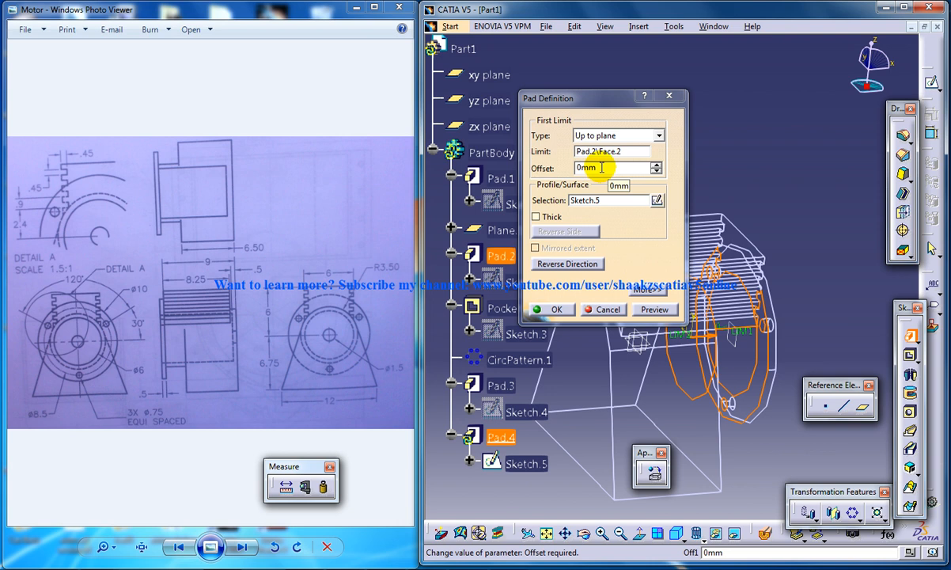
{"action": "left_click", "coordinate": [554, 308]}
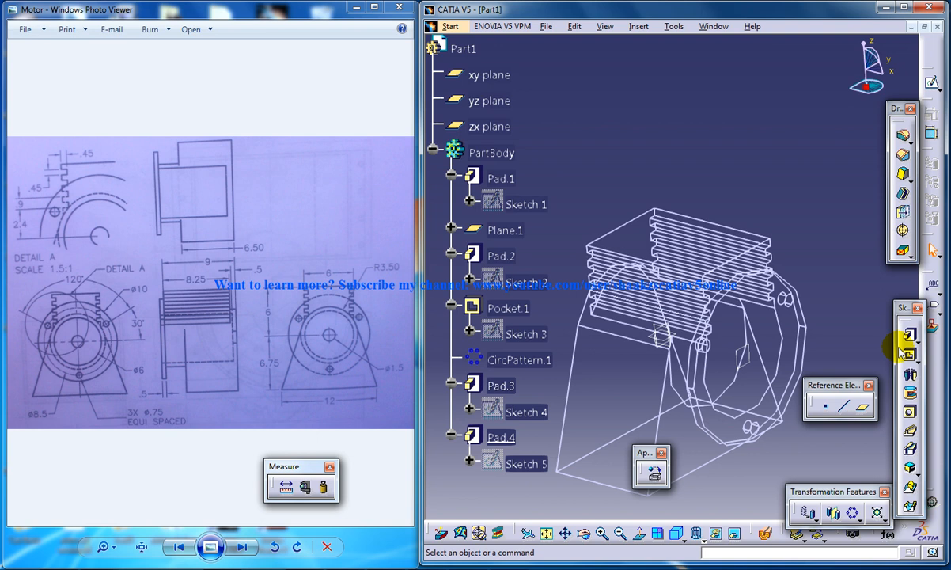
Switch the display to Shading and select the front face for a sketch.
{"action": "left_click", "coordinate": [698, 533]}
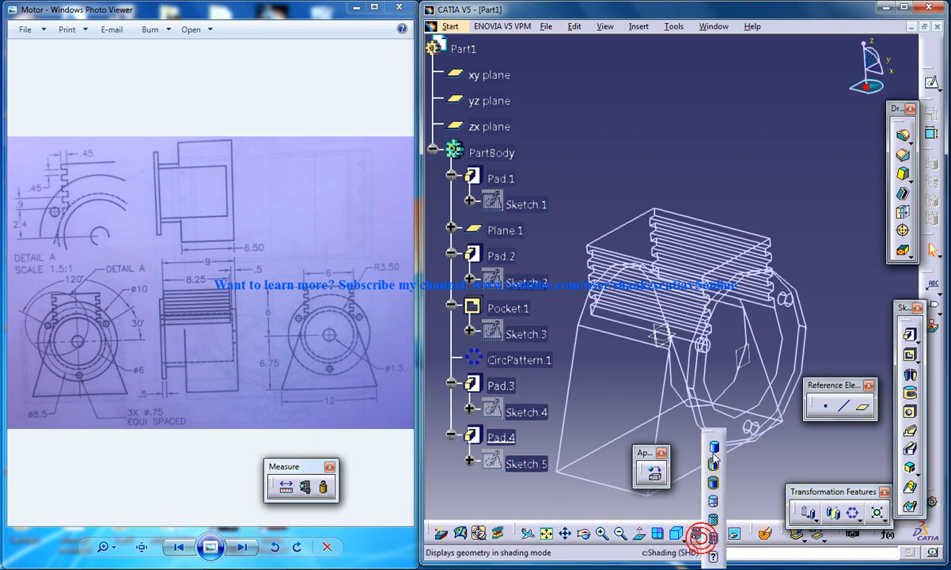
{"action": "left_click", "coordinate": [700, 532]}
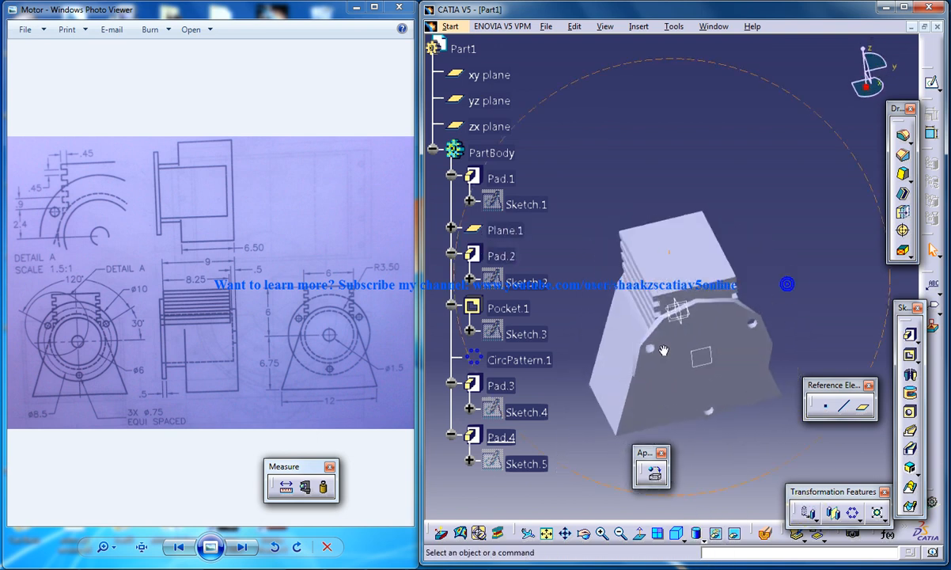
{"action": "left_click", "coordinate": [500, 256]}
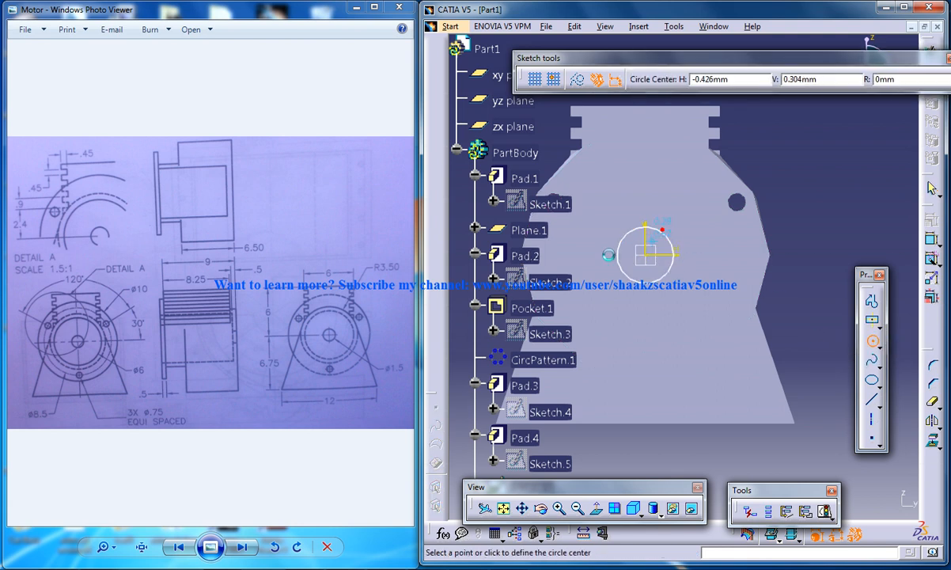
{"action": "mouse_move", "coordinate": [589, 317]}
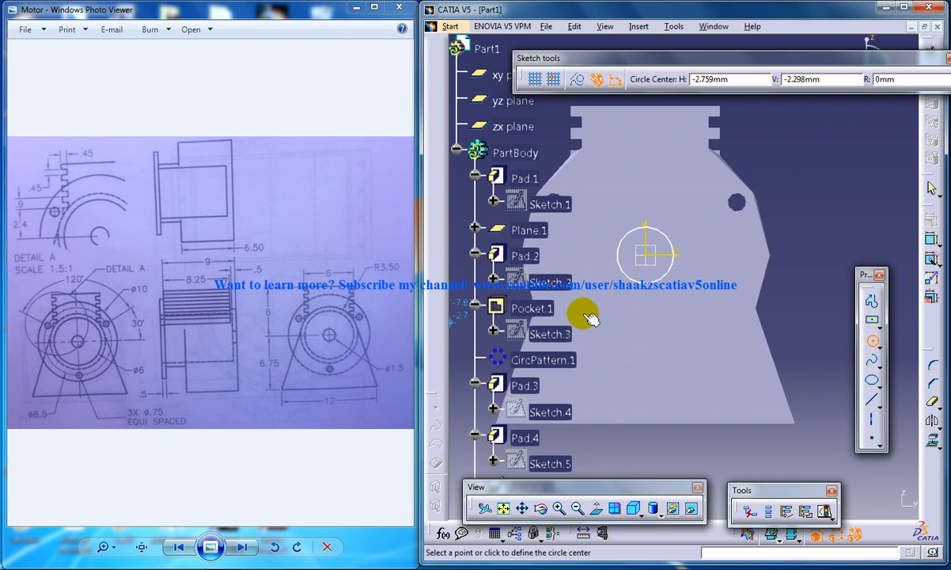
Constrain the centred circle's diameter to 1.5 mm.
{"action": "left_click", "coordinate": [644, 253]}
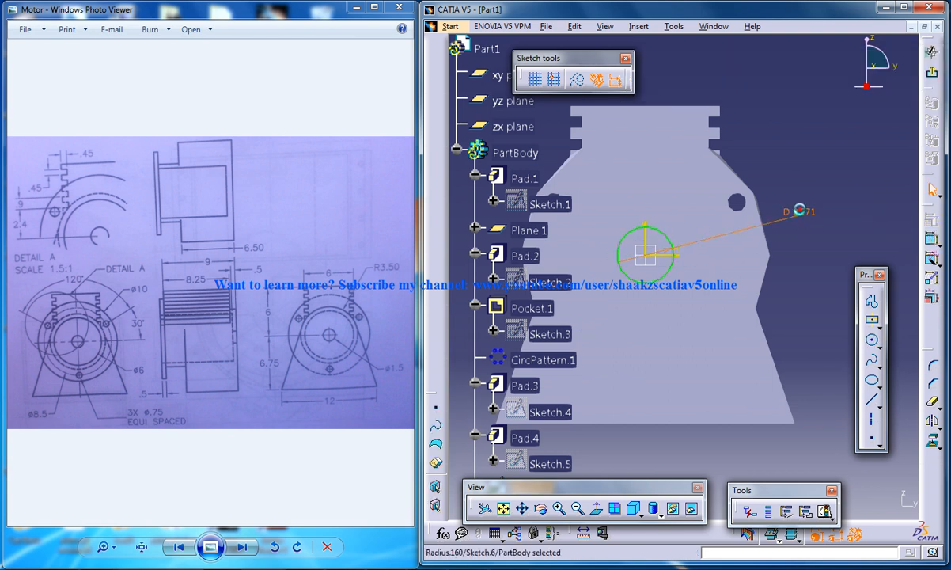
{"action": "double_click", "coordinate": [797, 210]}
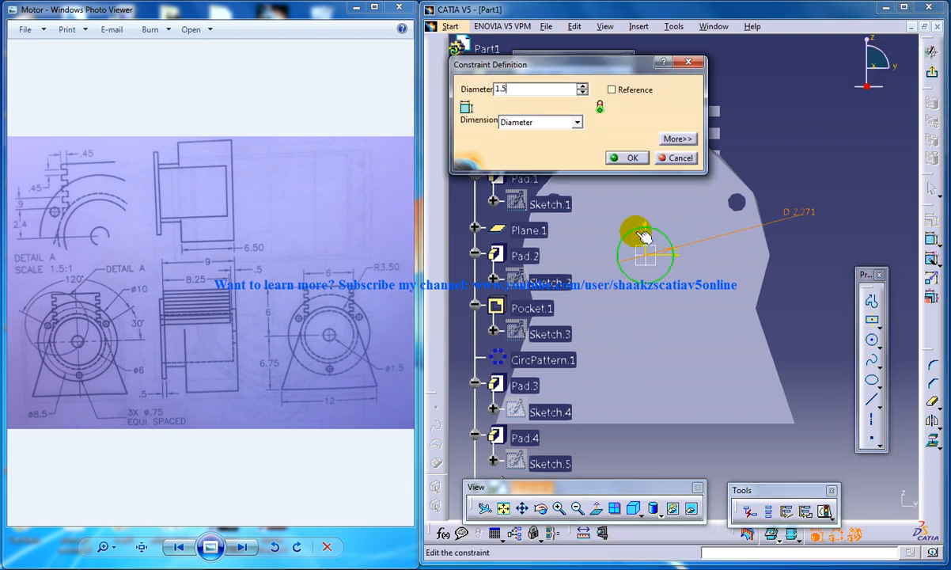
{"action": "left_click", "coordinate": [627, 157]}
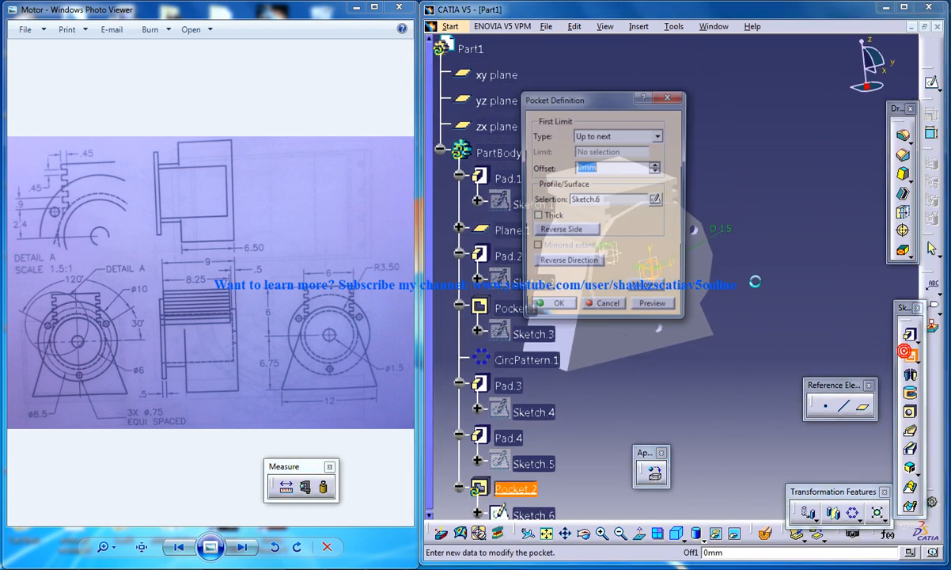
Confirm Pocket.2 Up to next and orbit to inspect the 1.5 mm hole.
{"action": "left_click", "coordinate": [555, 302]}
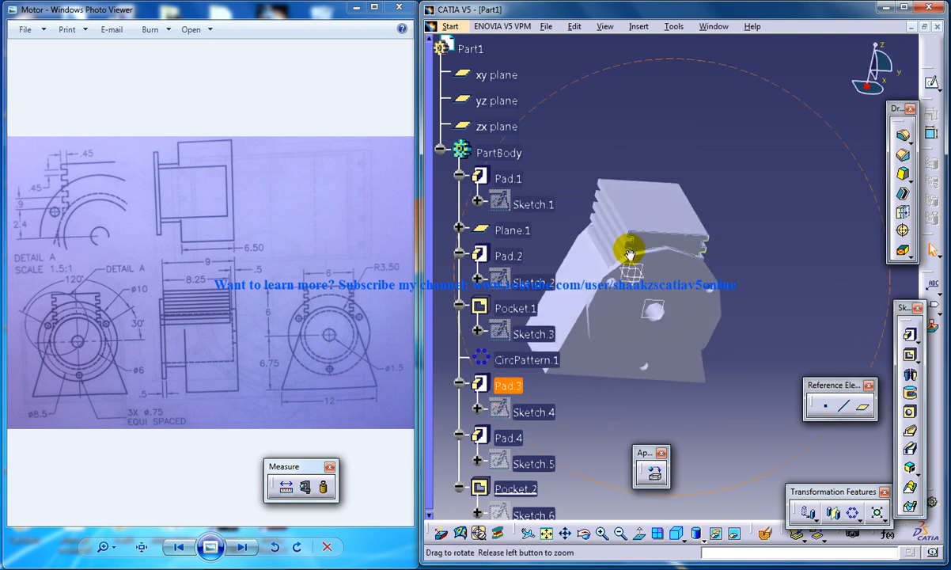
{"action": "left_click_drag", "start_coordinate": [630, 251], "coordinate": [587, 322]}
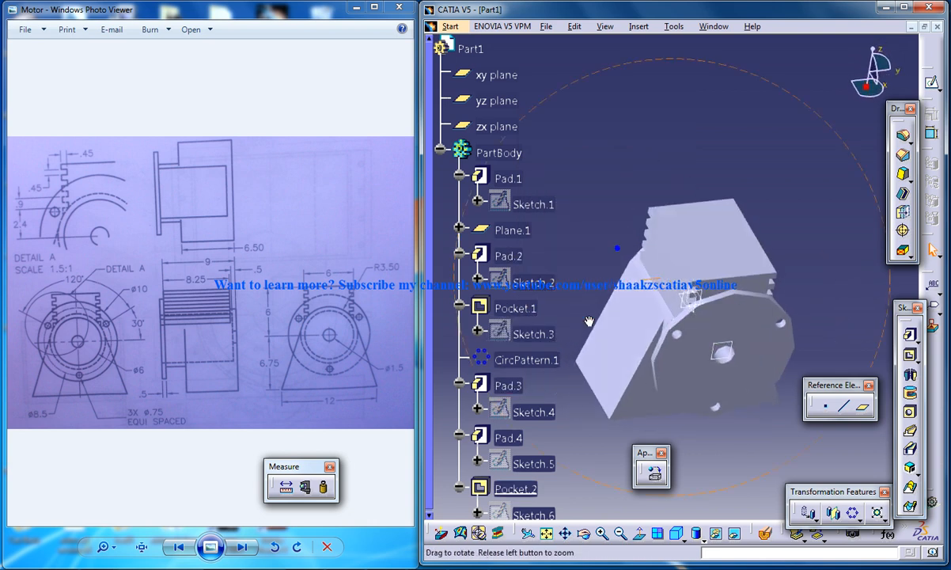
{"action": "mouse_move", "coordinate": [673, 261]}
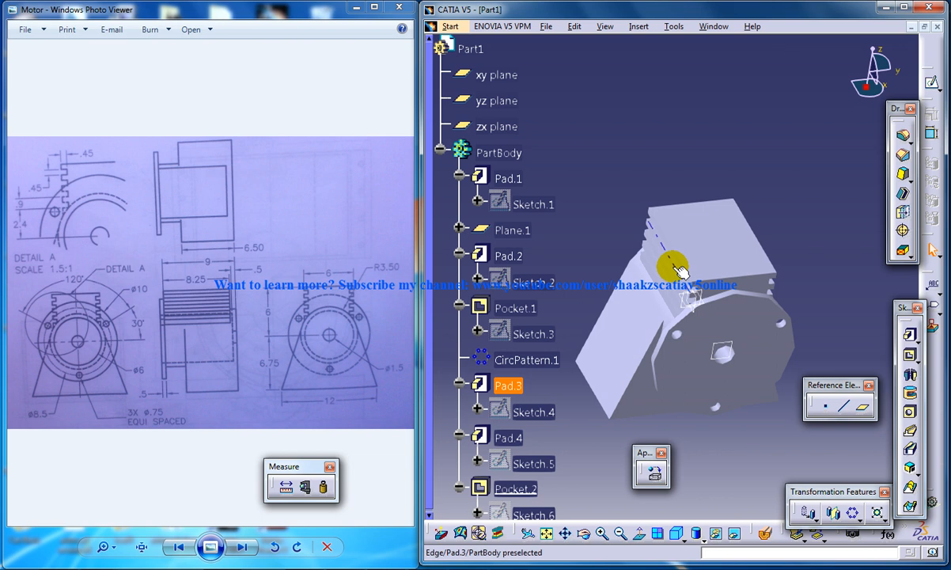